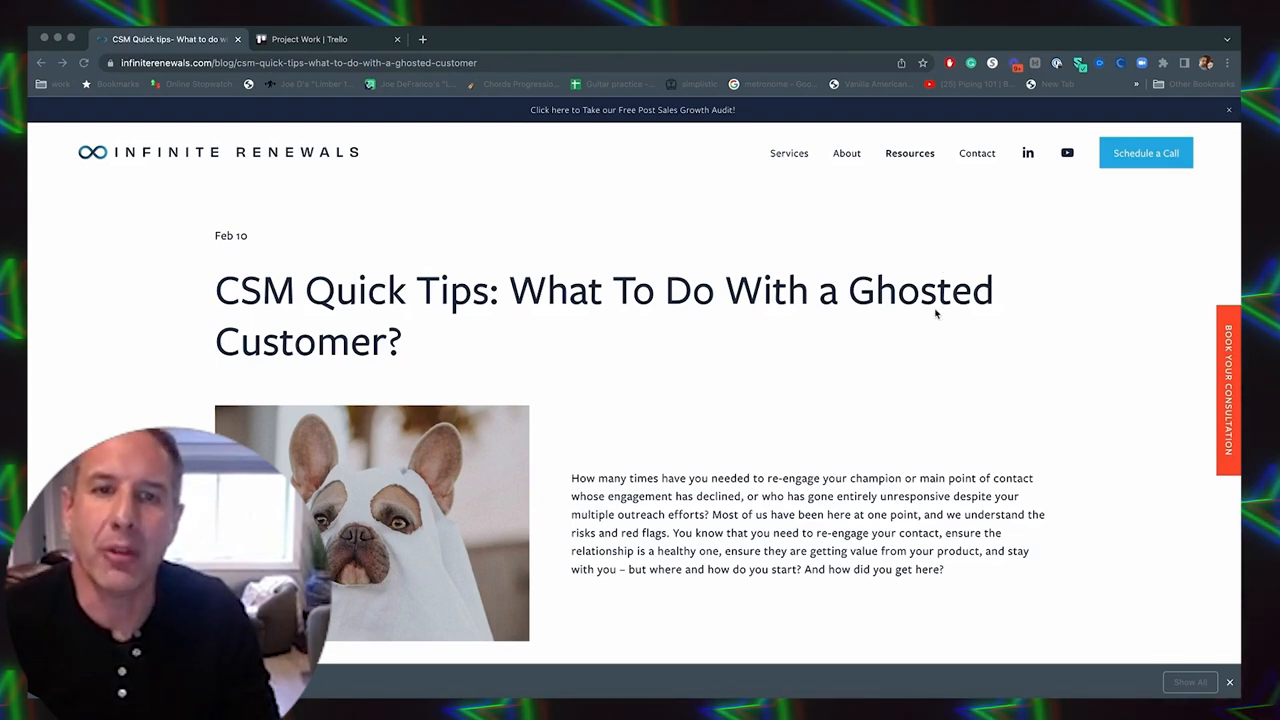
pyautogui.scroll(-3)
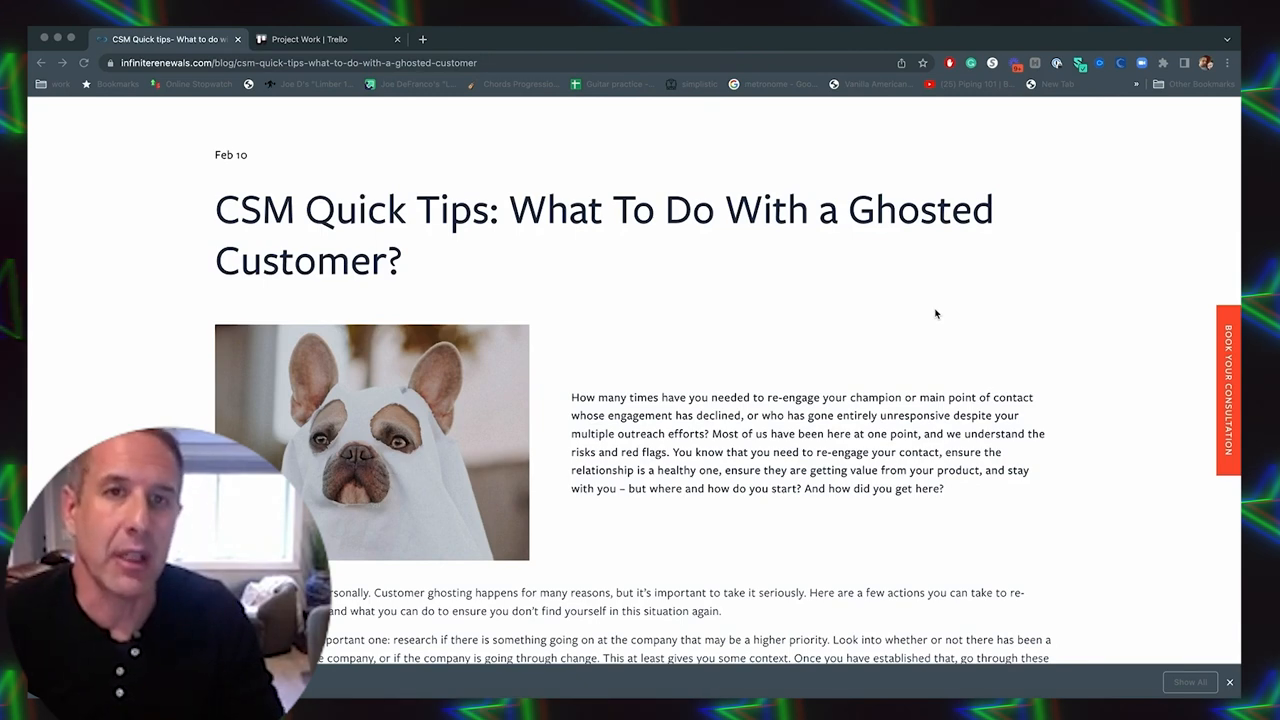
pyautogui.scroll(-3)
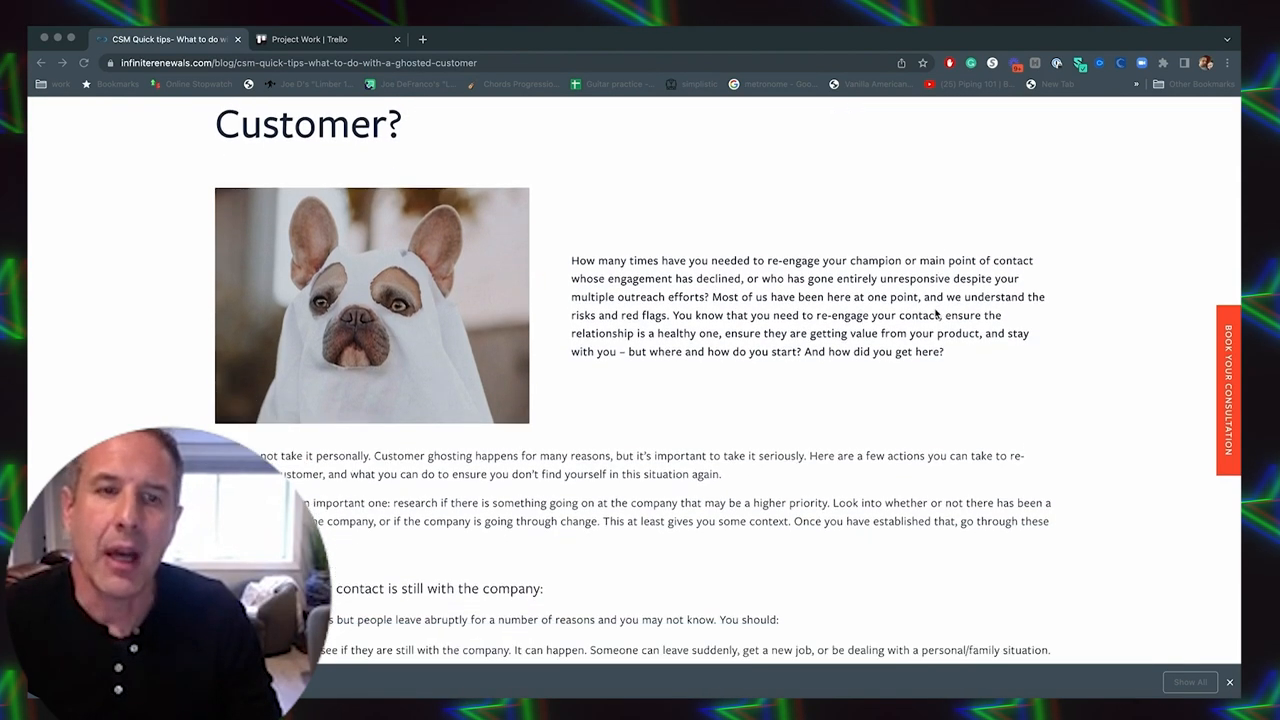
pyautogui.scroll(-3)
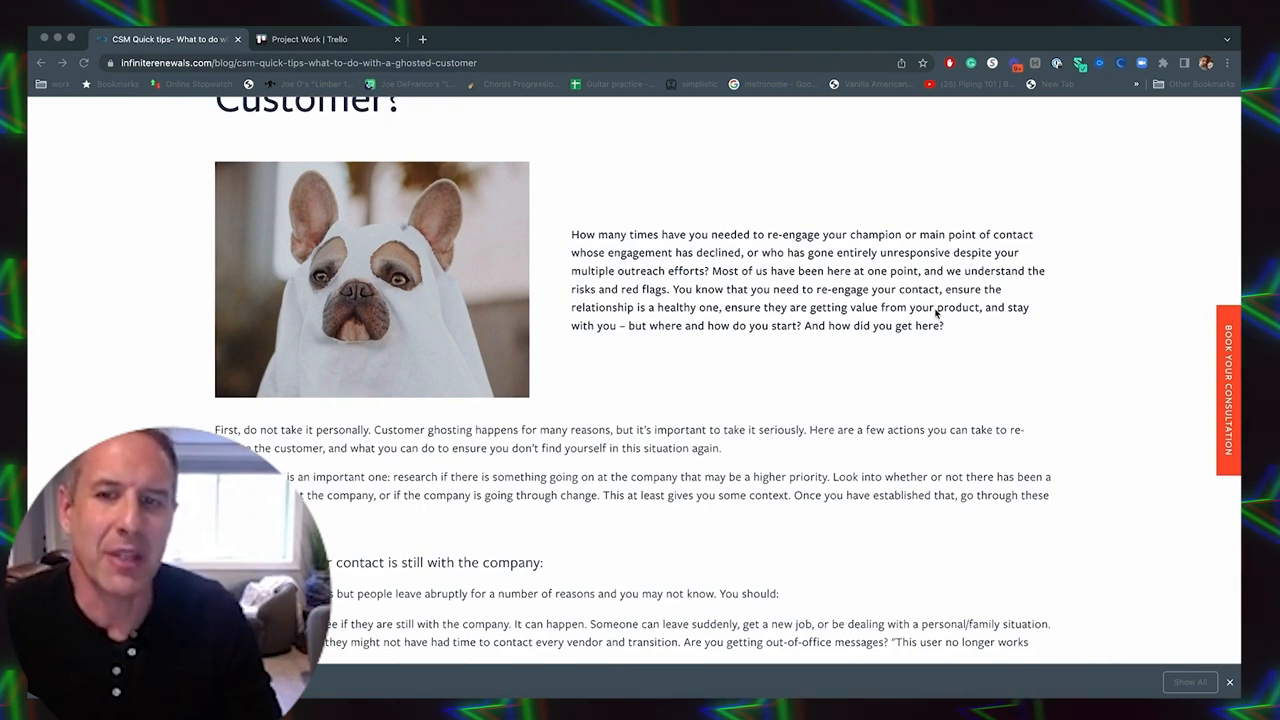
pyautogui.scroll(-3)
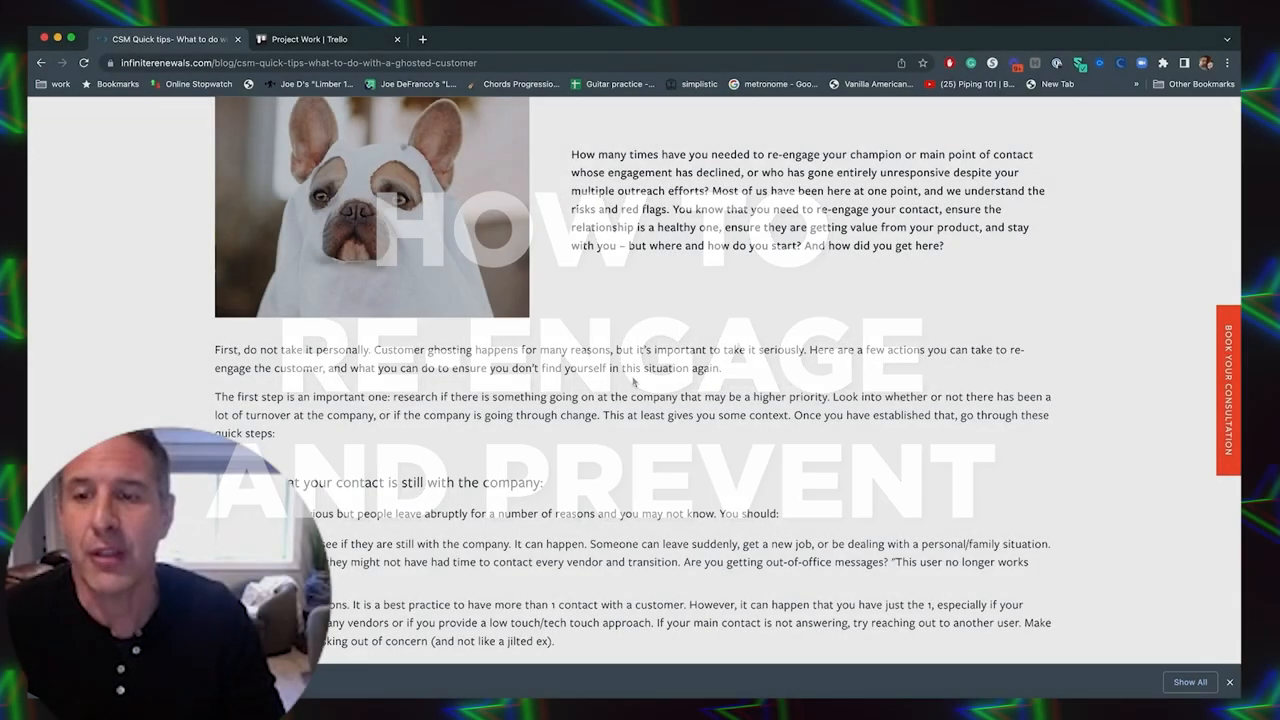
pyautogui.scroll(-3)
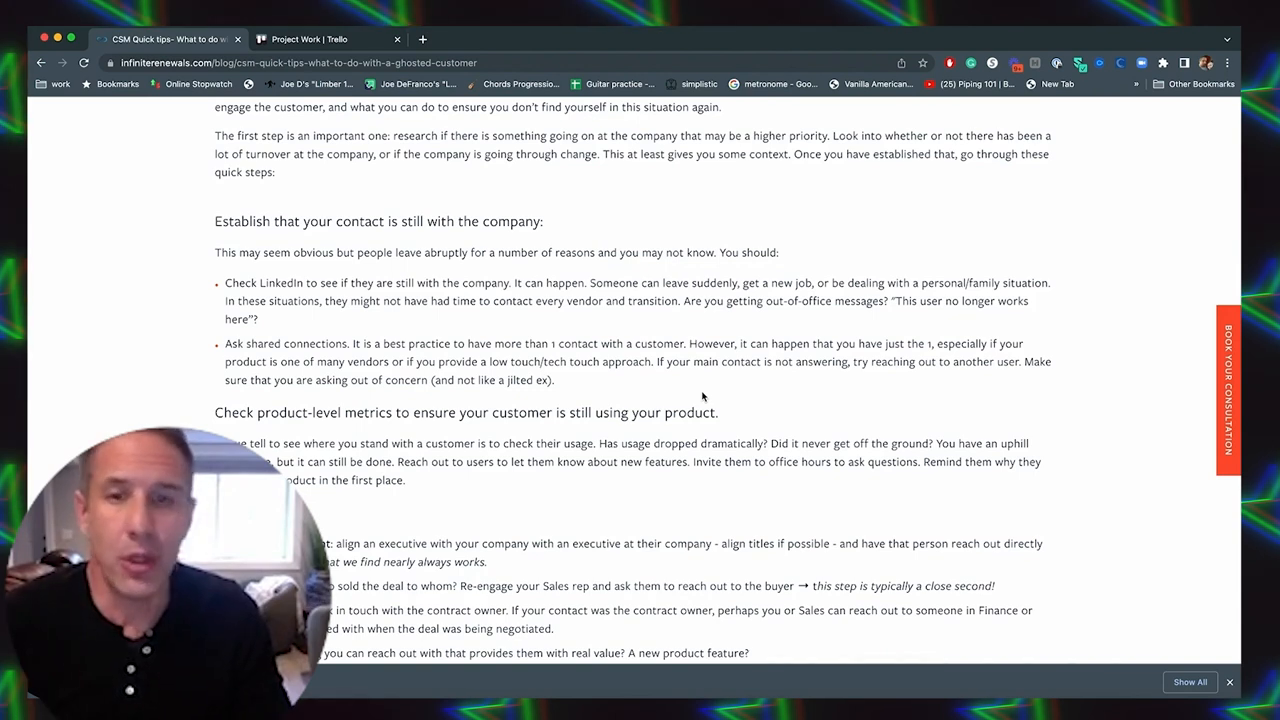
pyautogui.scroll(-3)
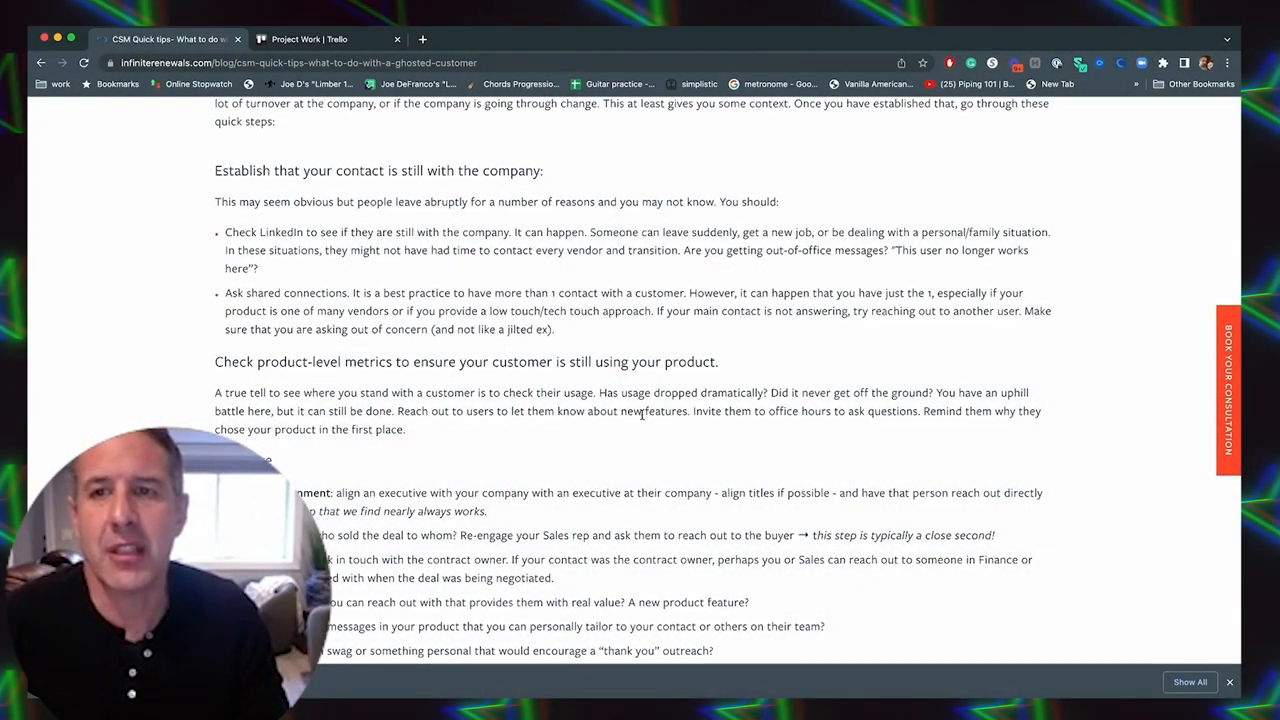
pyautogui.moveTo(635, 377)
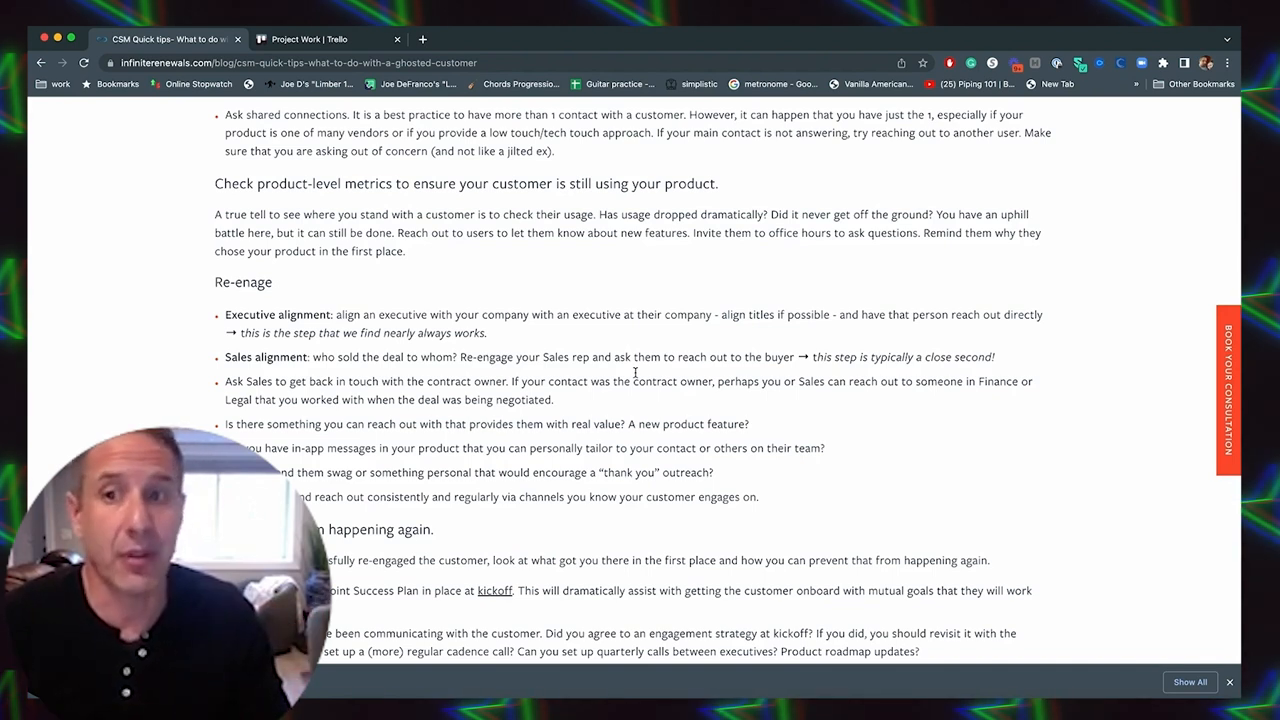
pyautogui.moveTo(700, 345)
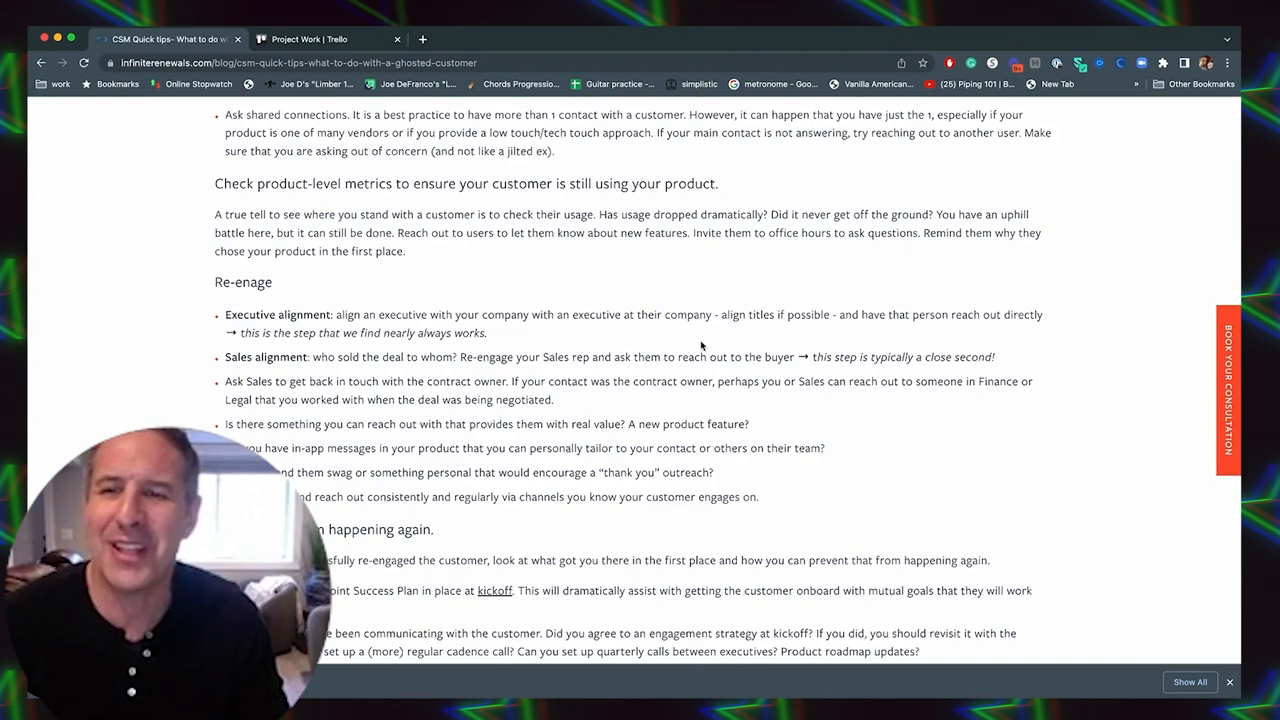
pyautogui.scroll(-3)
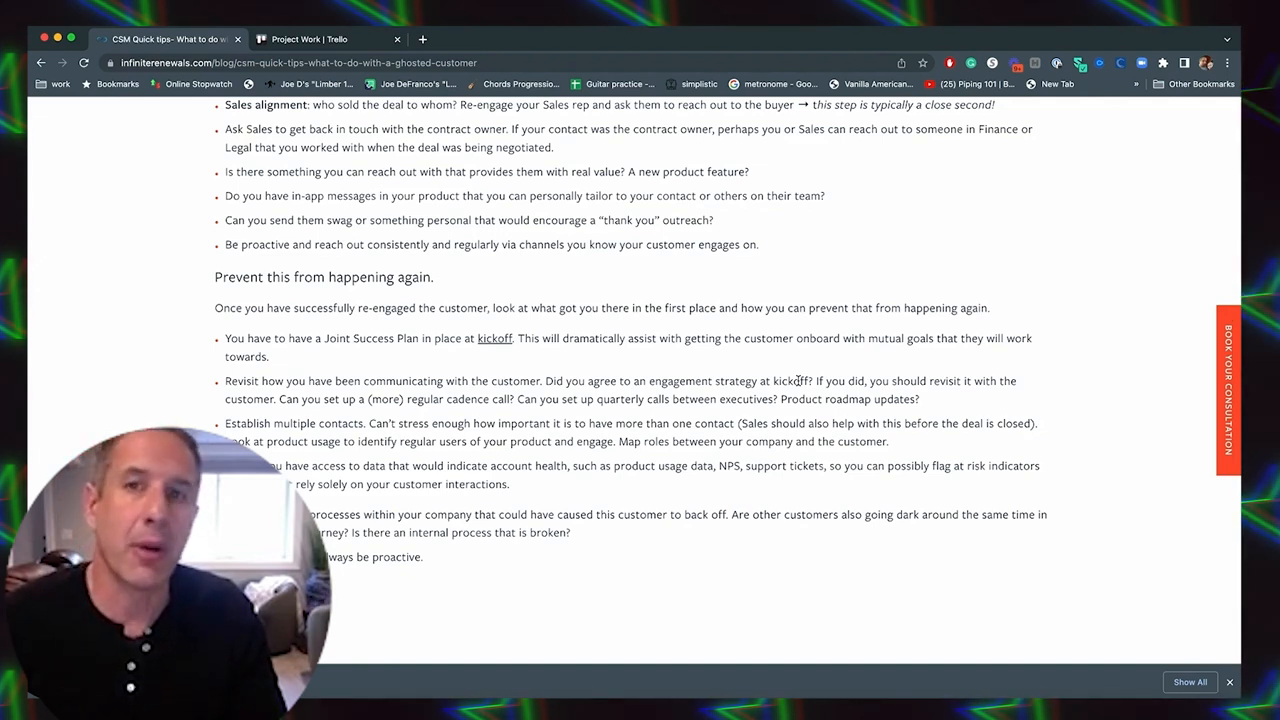
pyautogui.scroll(-3)
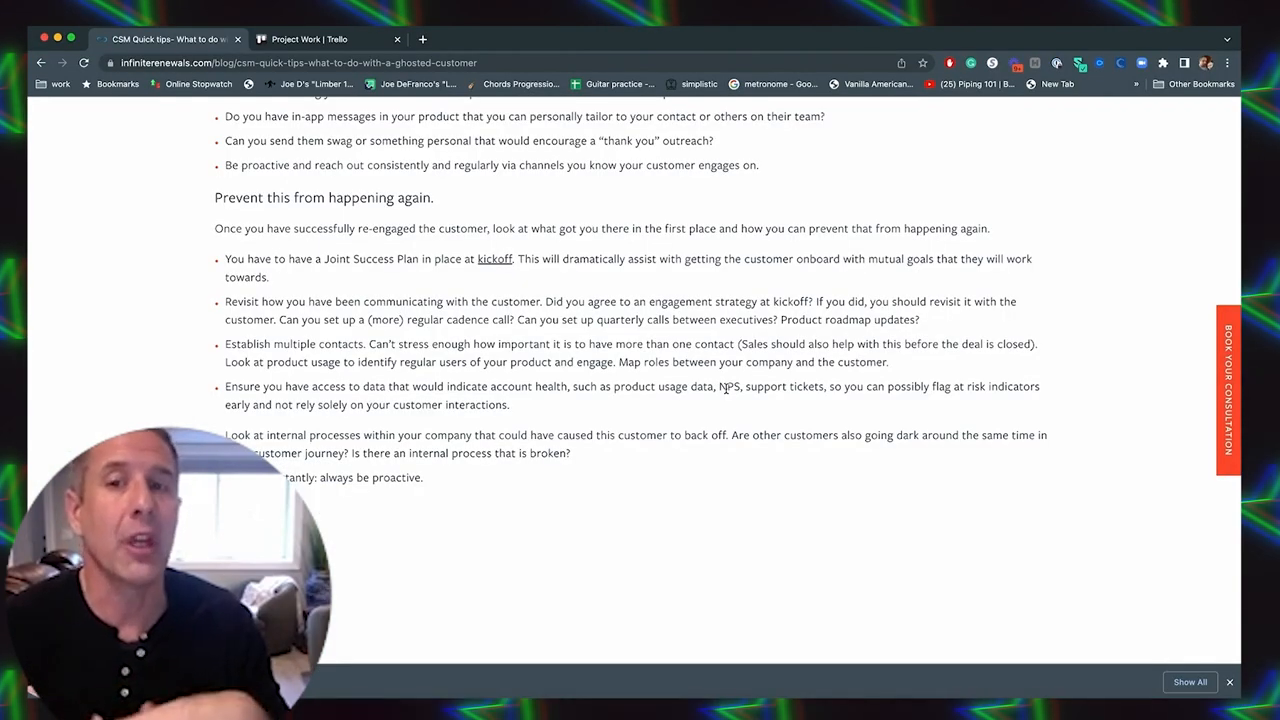